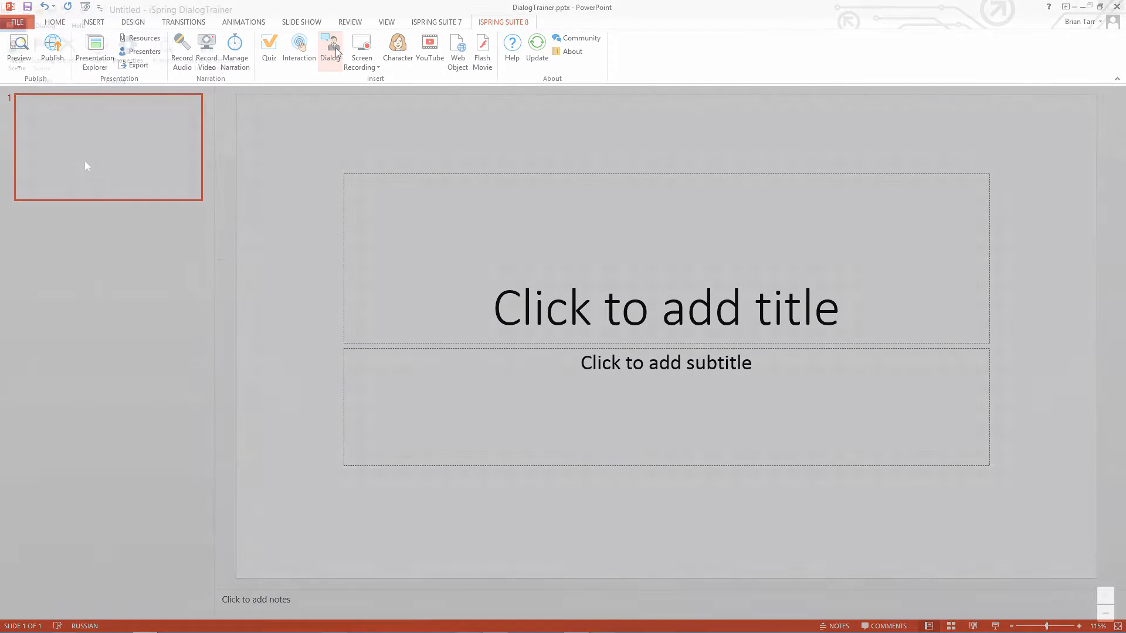
- Launch iSpring DialogTrainer from the iSpring Suite 8 ribbon
click(331, 47)
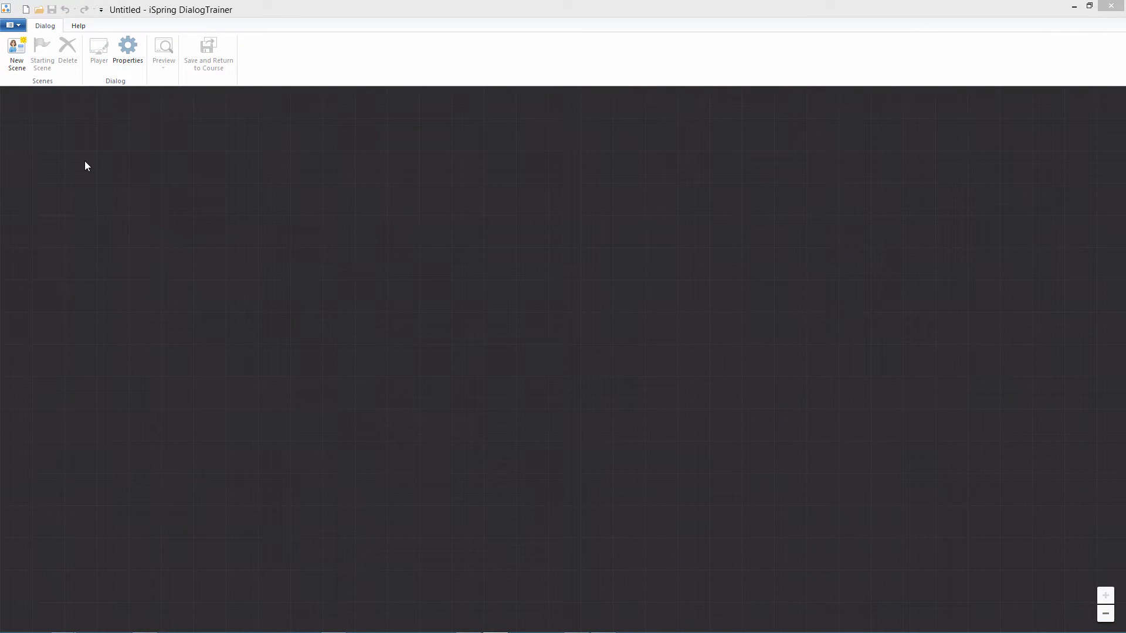
- Add the first scene with the blue-shirt man as character and the library bookshelves background
click(16, 52)
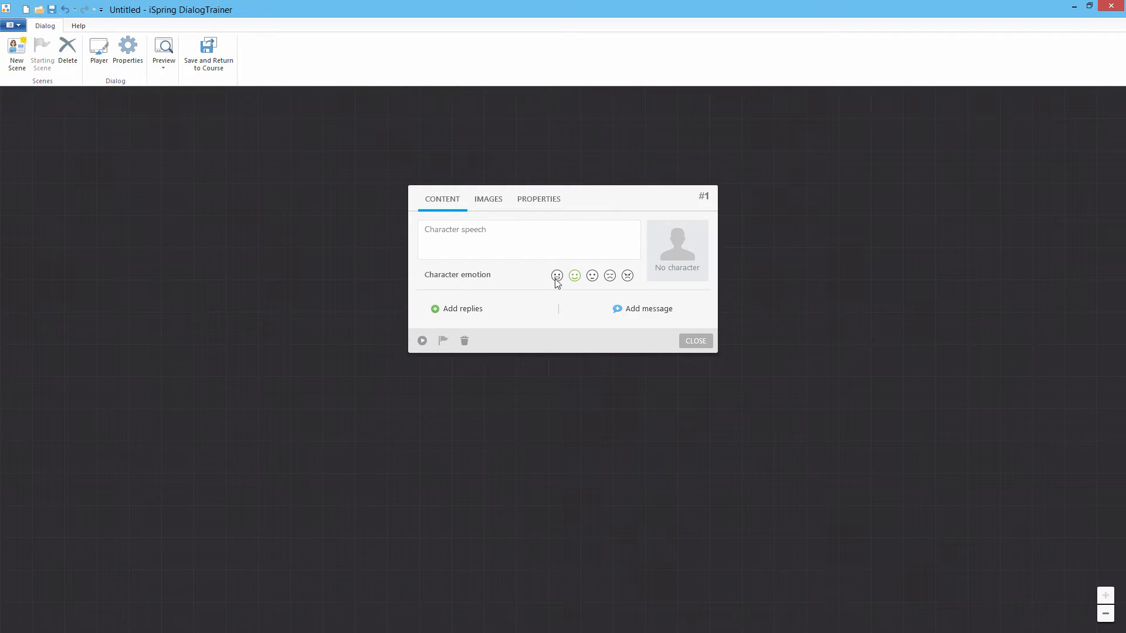
click(678, 250)
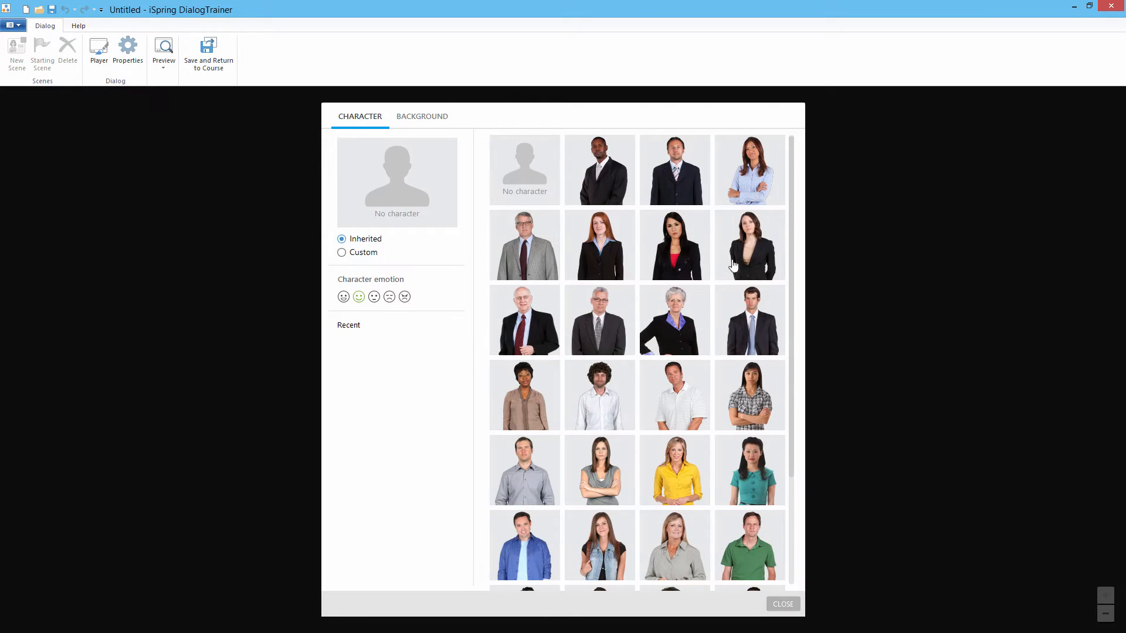
scroll(down, 3)
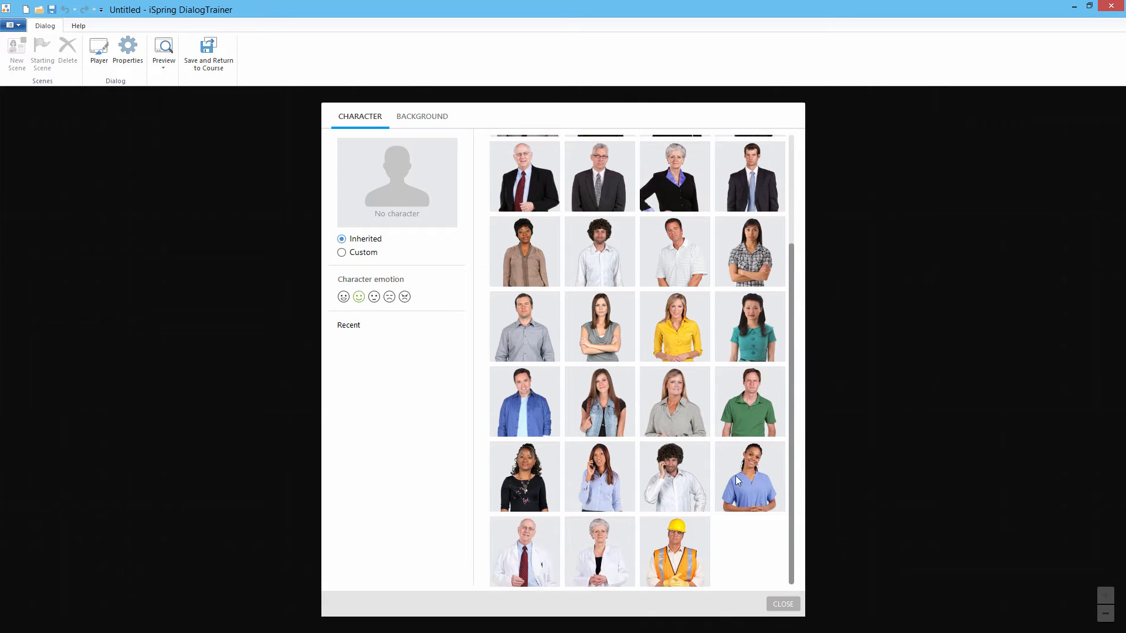
click(524, 401)
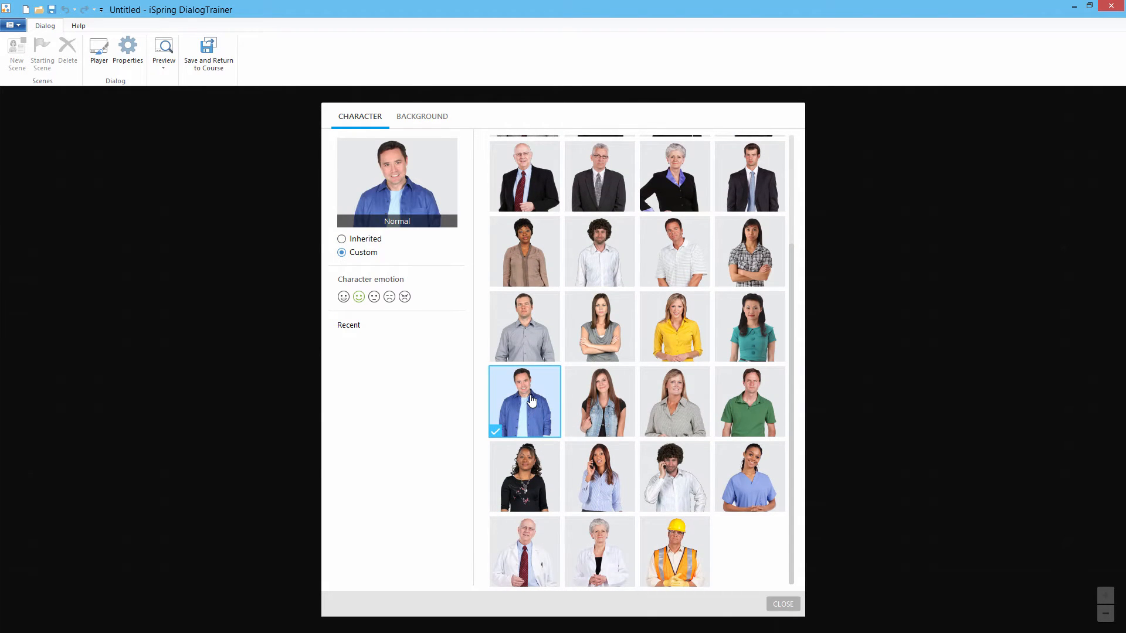
click(423, 116)
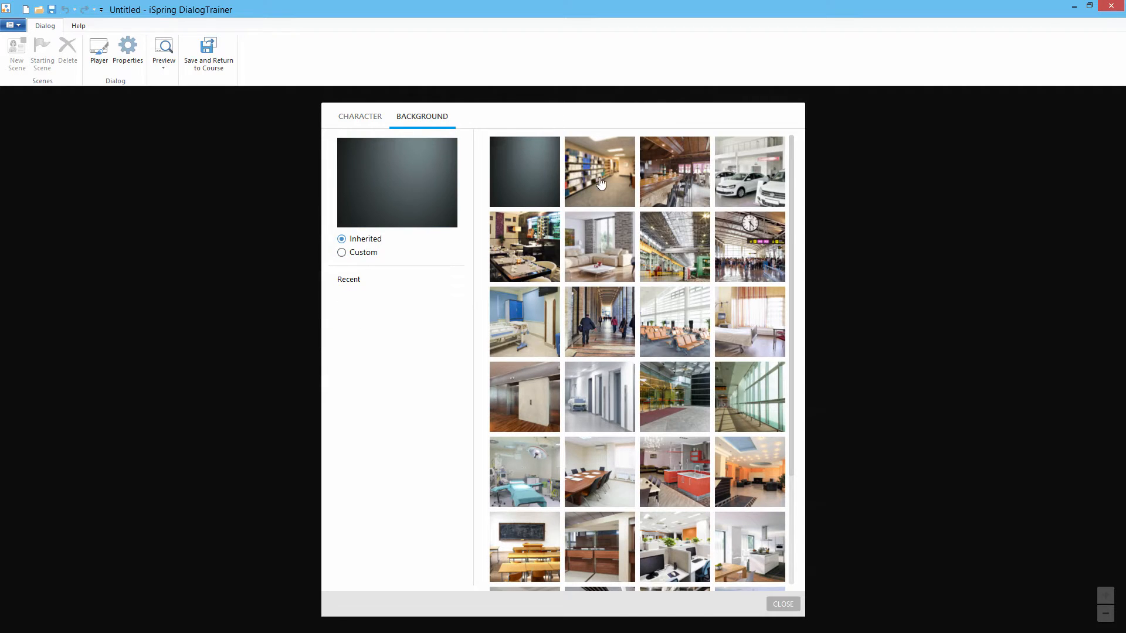
click(600, 171)
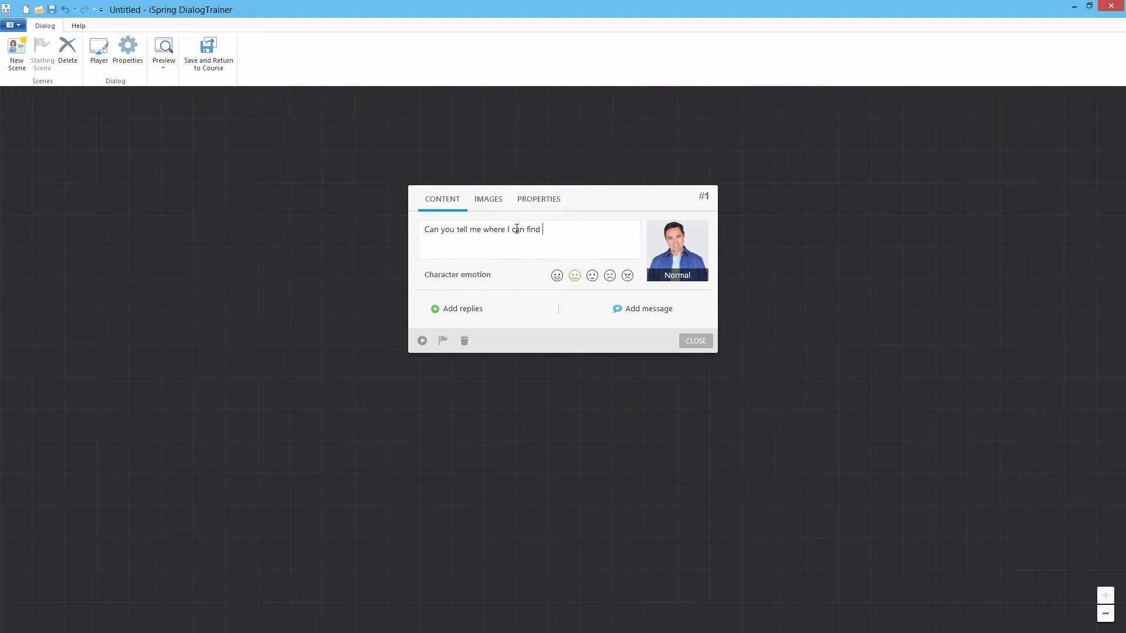
- Have the character ask where to find a book on astronomy, leaving no empty message attached
text(a book on astronomy?)
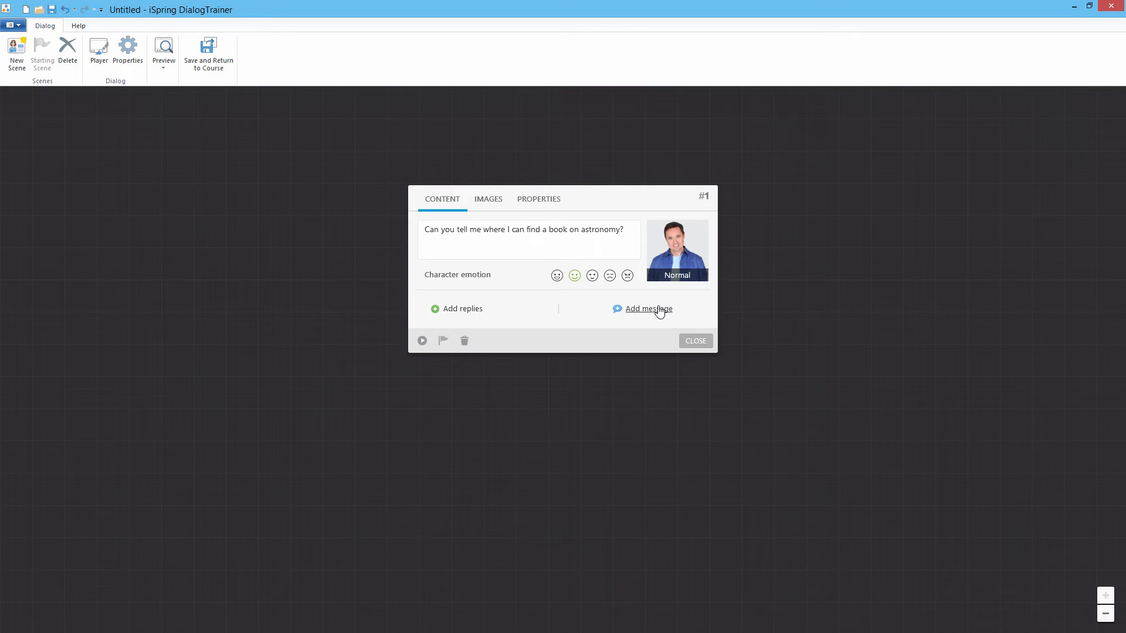
click(649, 309)
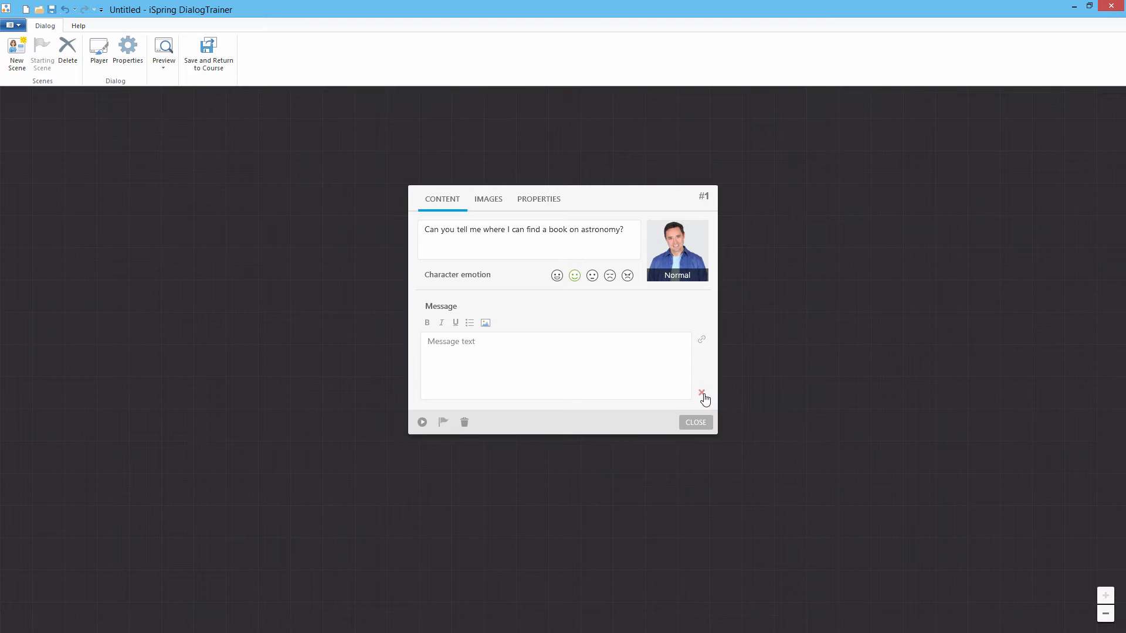
click(701, 392)
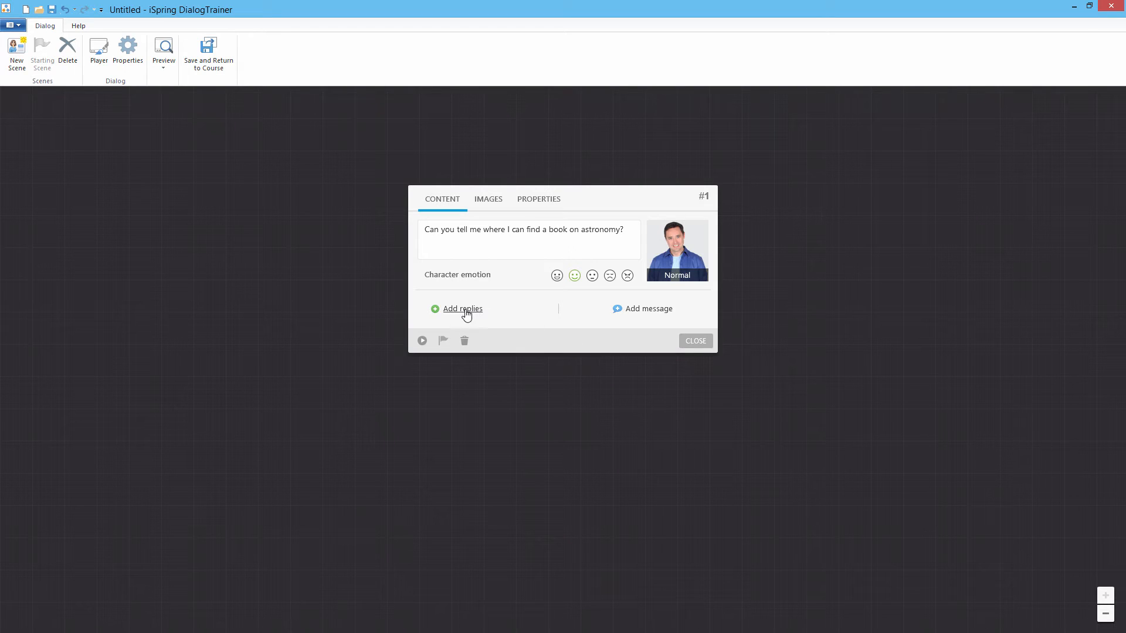
- Add two replies to scene #1, starting with 'Modern astronomy or classical astronomy?'
click(462, 310)
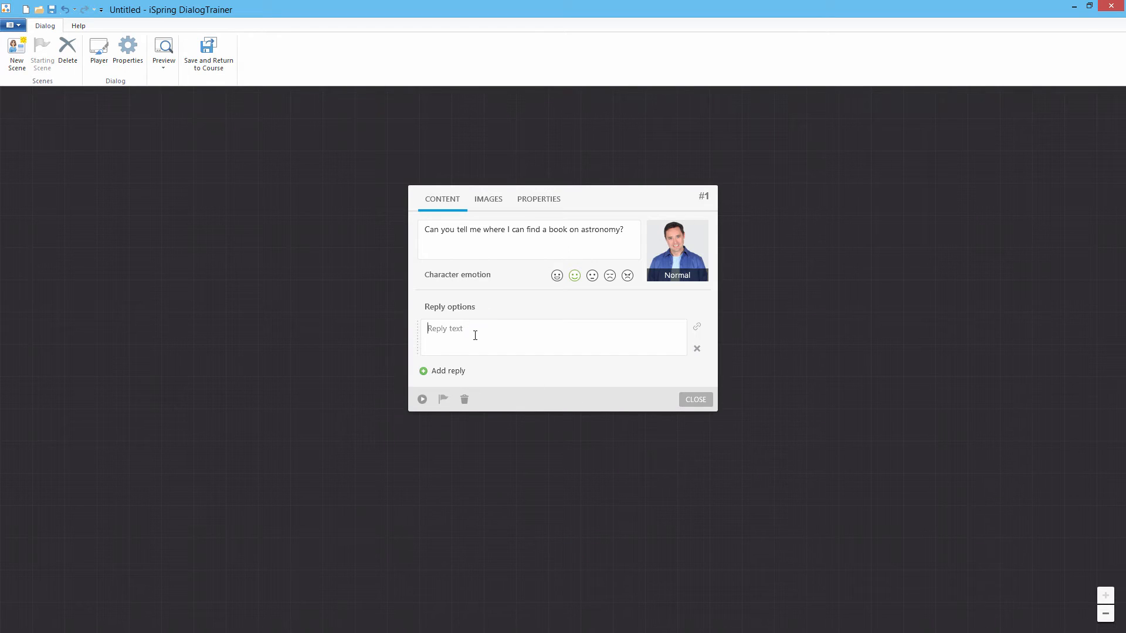
text(Modern astronomy or classical astronomy?)
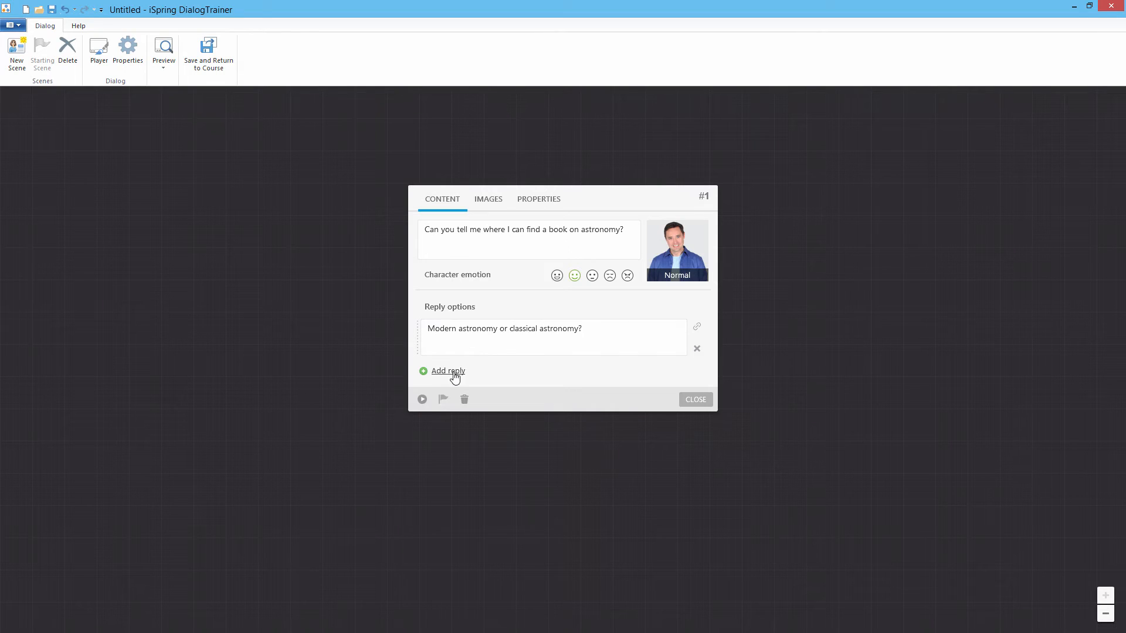
click(448, 371)
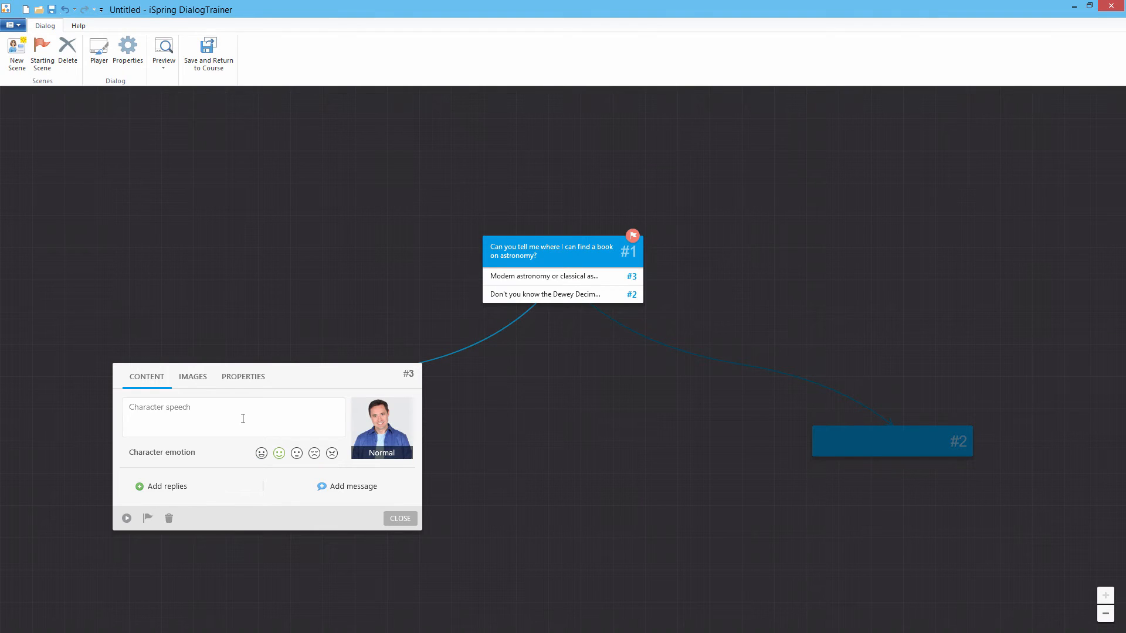
- Make scene #3's patron say 'Classical! I want to learn about Ptolemy's epicycles!'
click(176, 417)
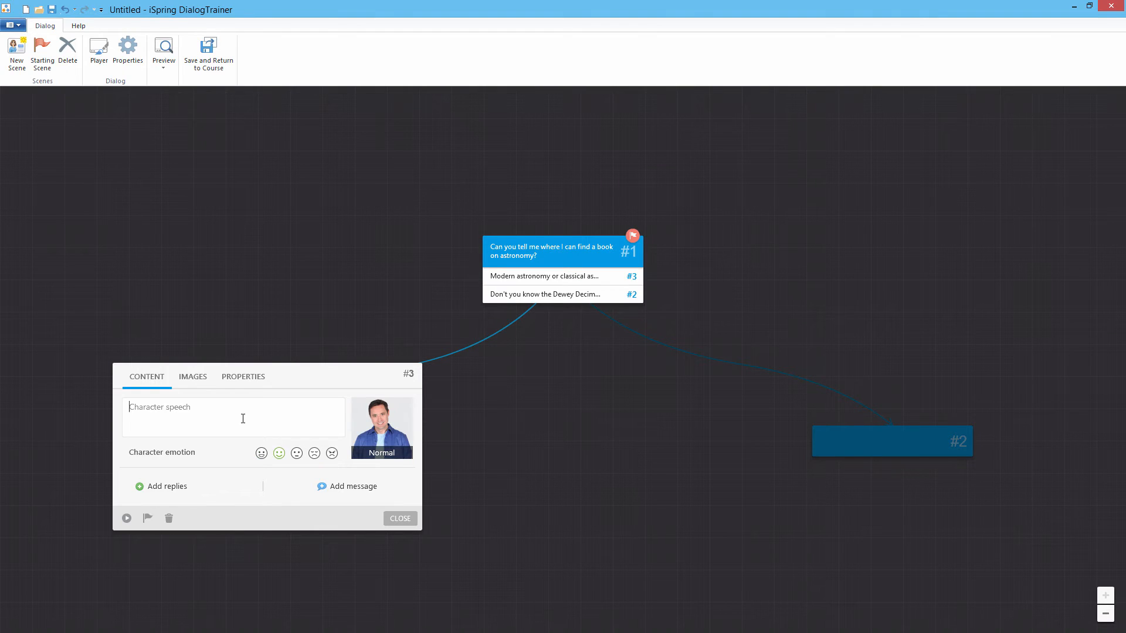
text(Classical! I want to learn about Ptolemy's epicycles!)
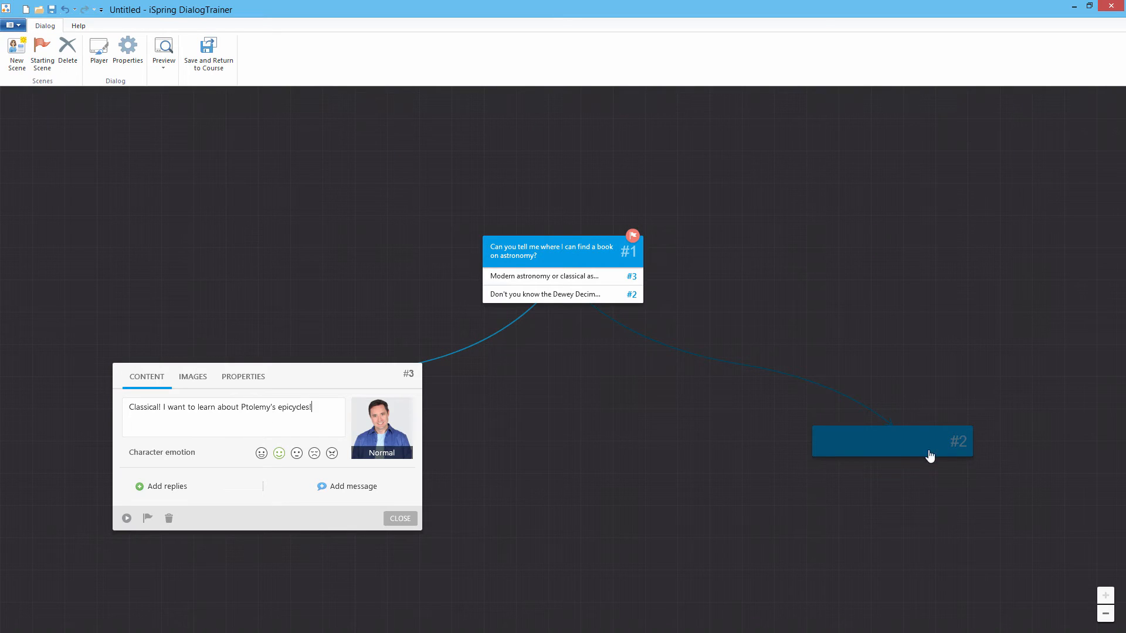
click(894, 441)
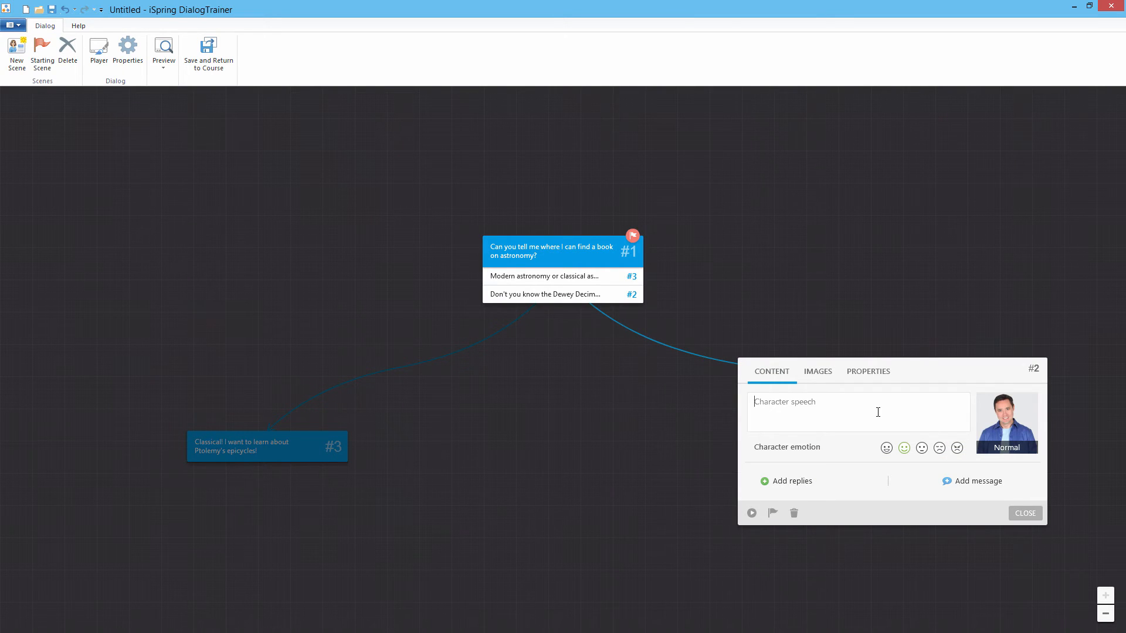
- Add the 'You've offended the library patron' feedback message to scene #2 and set the patron to Angry
click(971, 481)
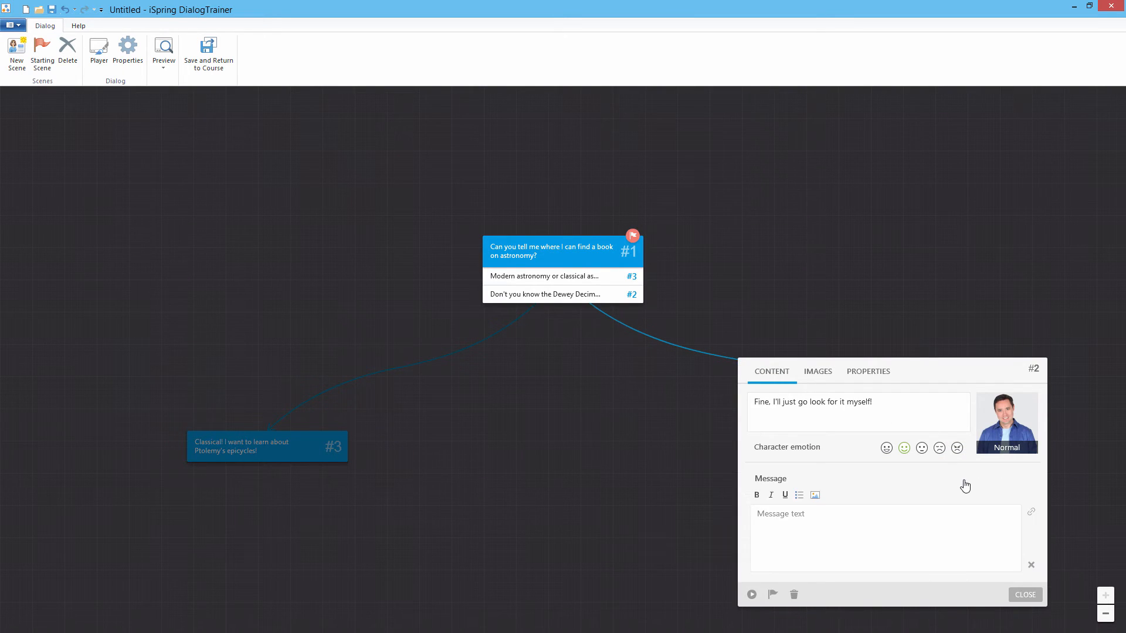
text(You've offended the library patron with)
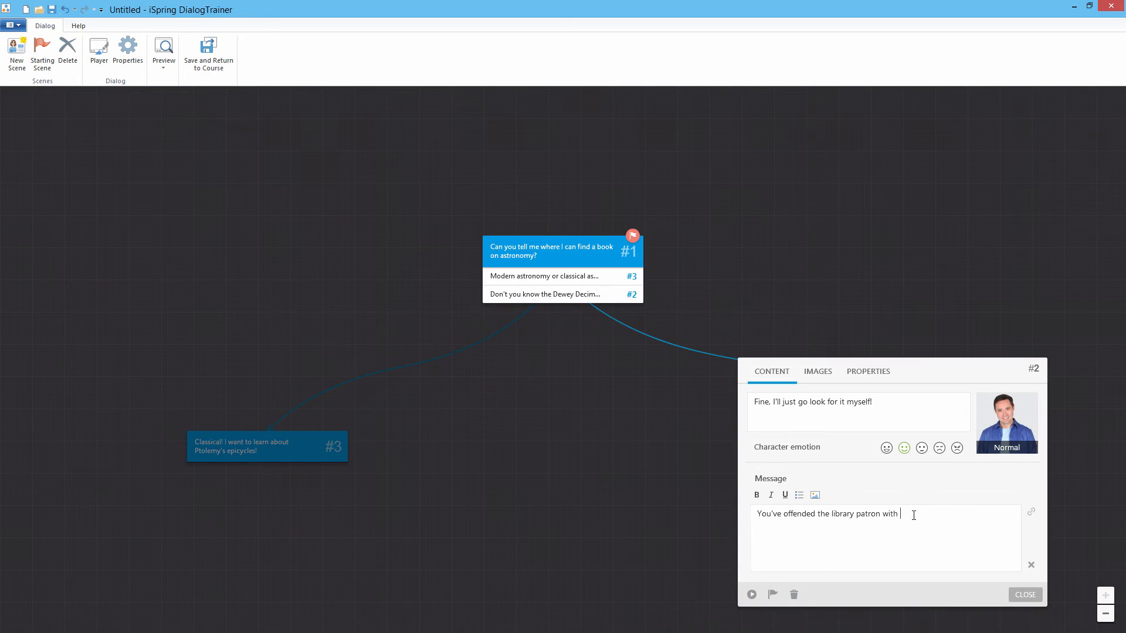
click(957, 448)
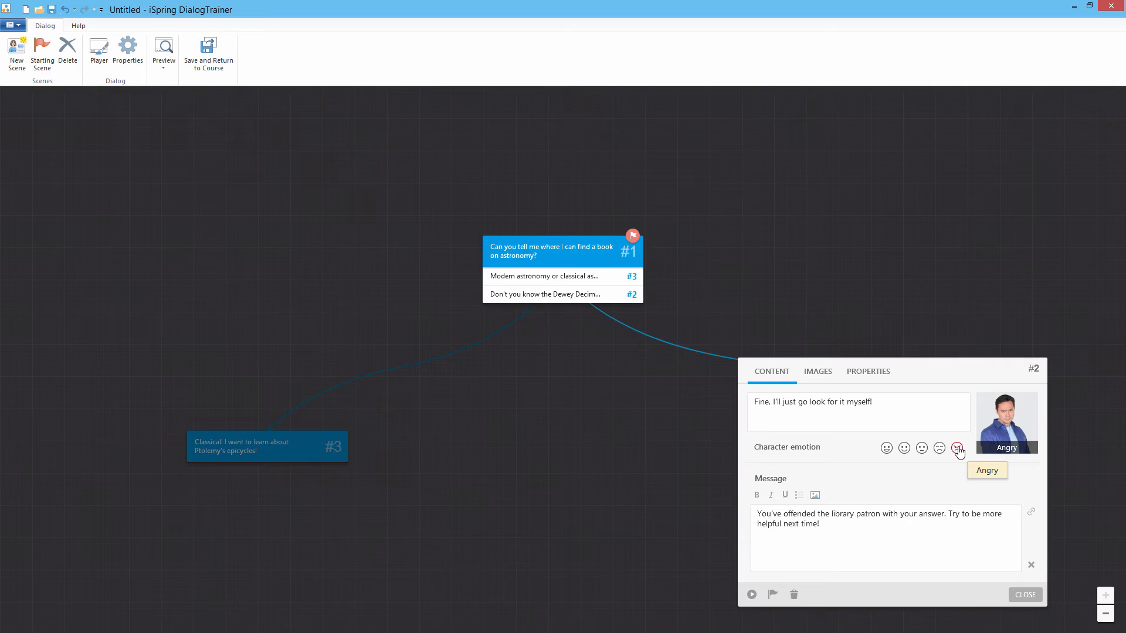
click(957, 448)
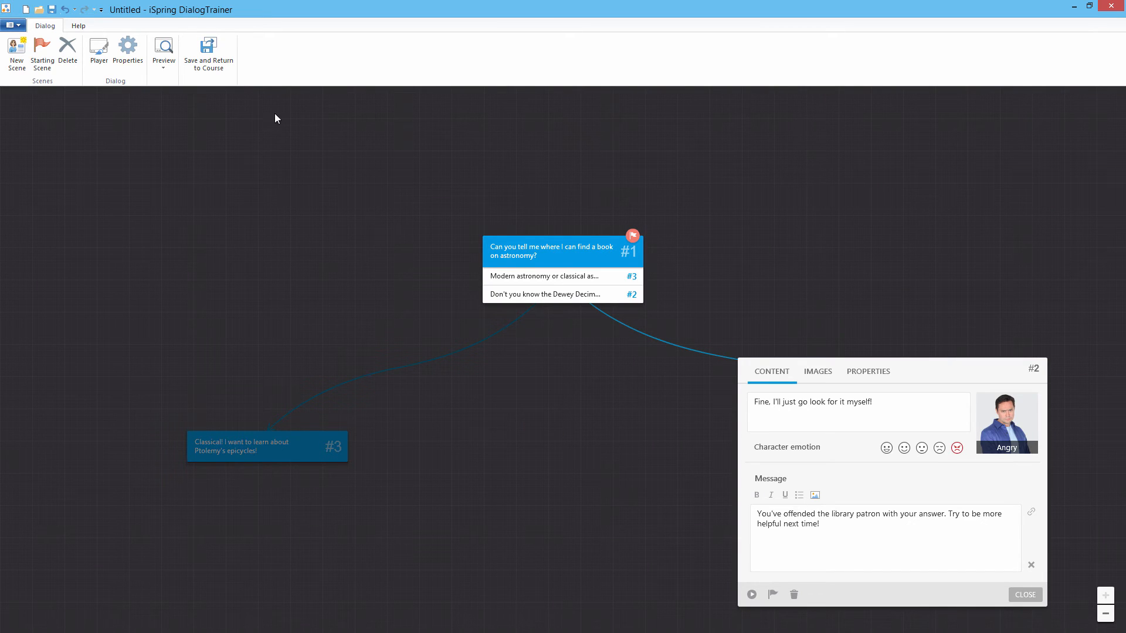
mouse_move(163, 48)
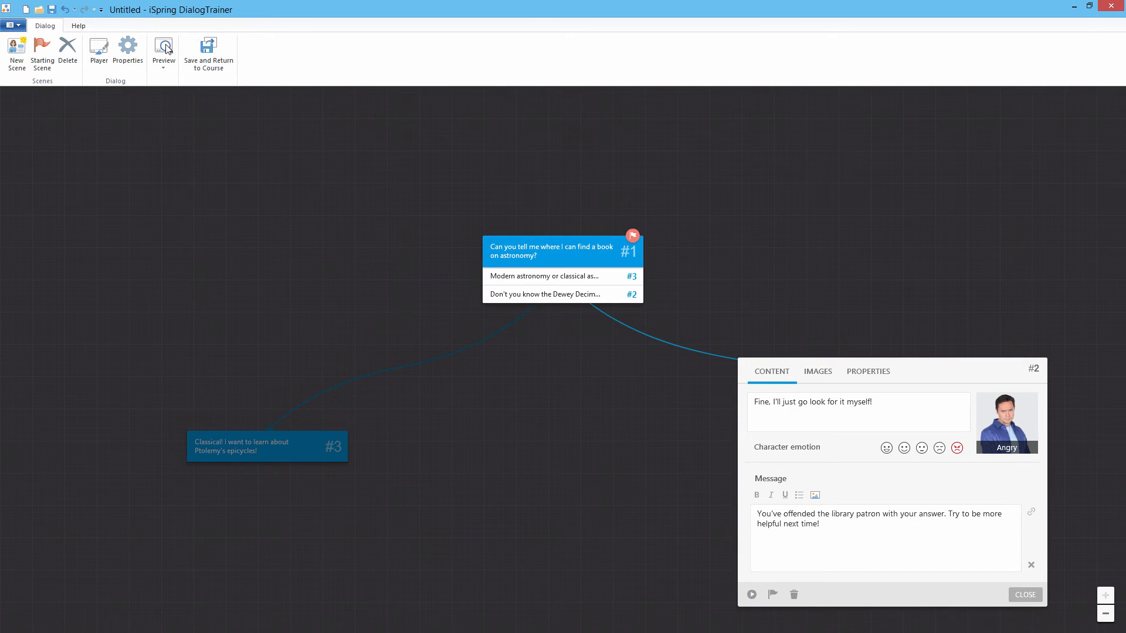
- Preview the dialog's opening astronomy question, then return to the scene map
click(163, 46)
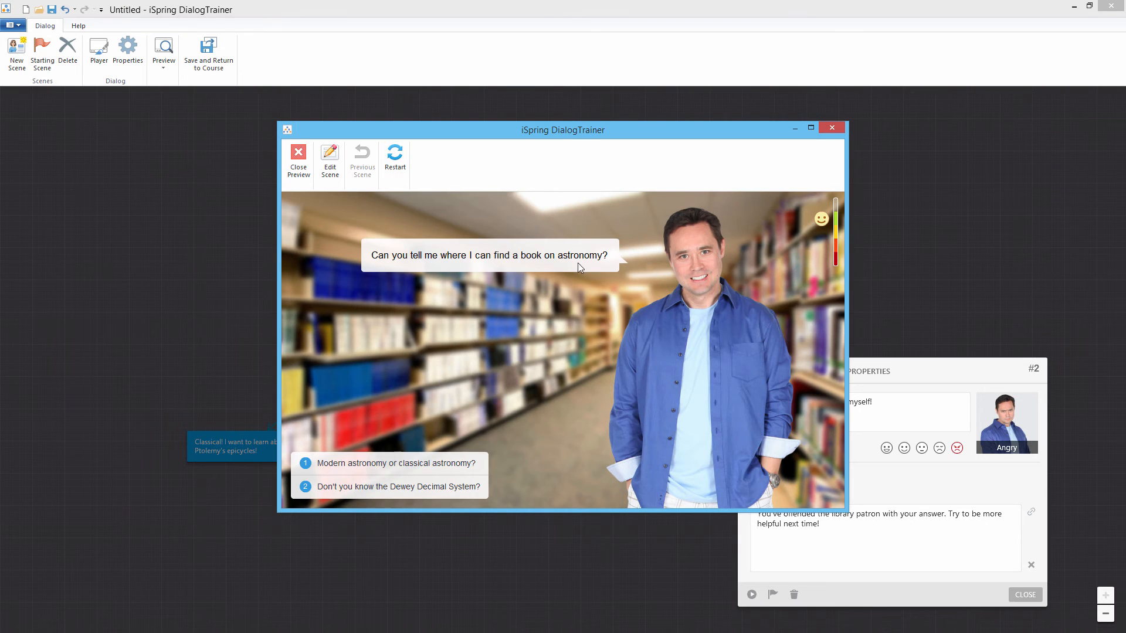
click(298, 158)
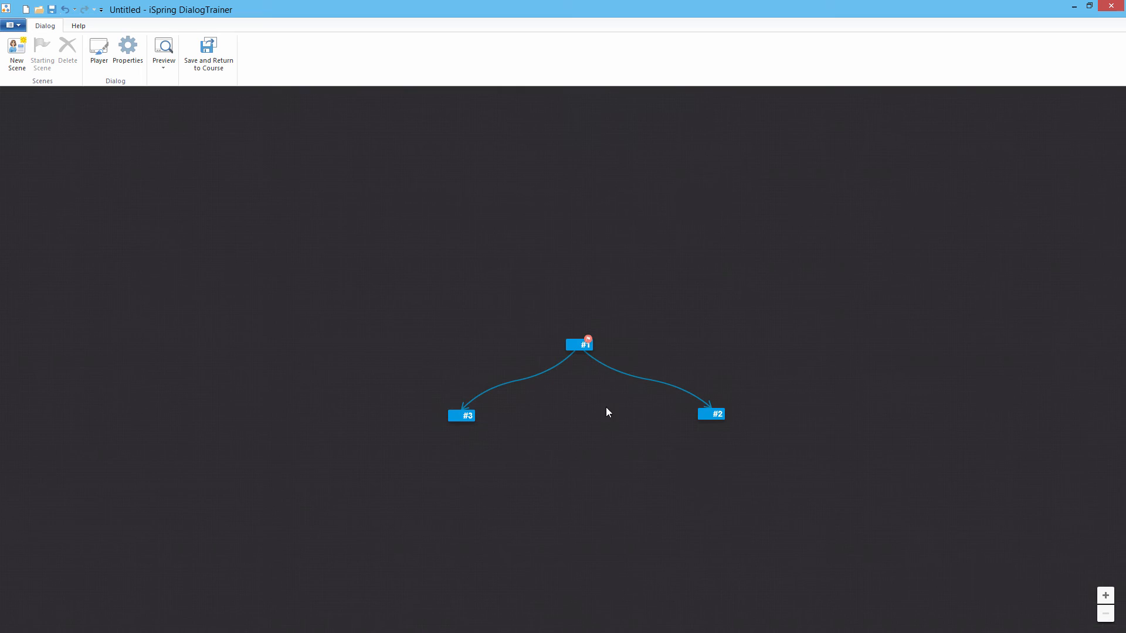
- Zoom in on the scene map, then reopen the full dialog preview
click(1105, 596)
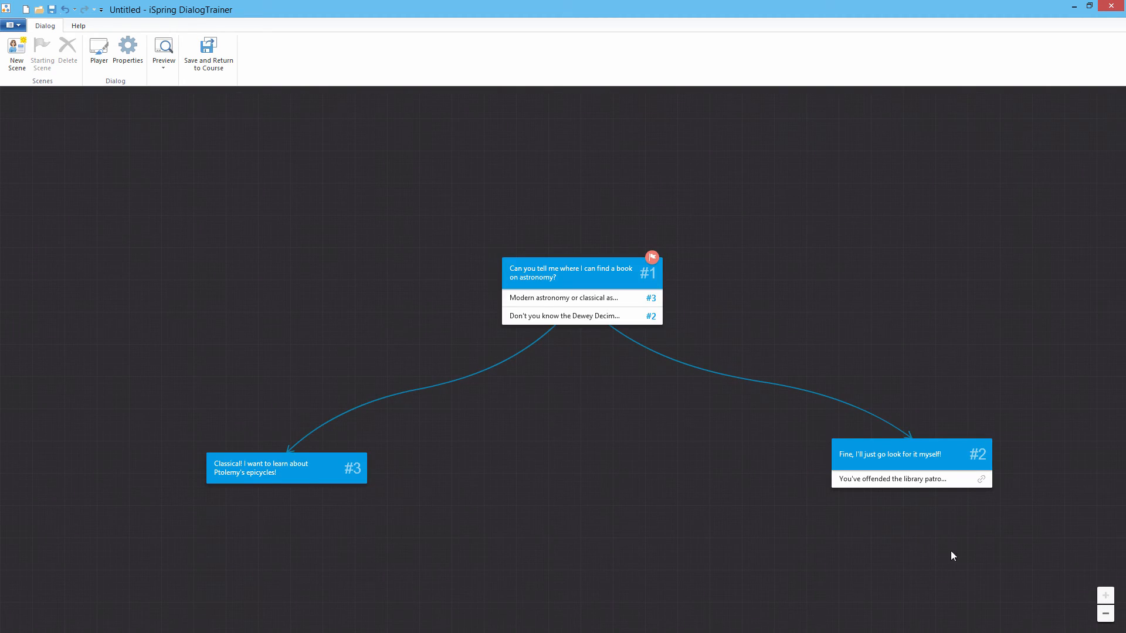
mouse_move(593, 433)
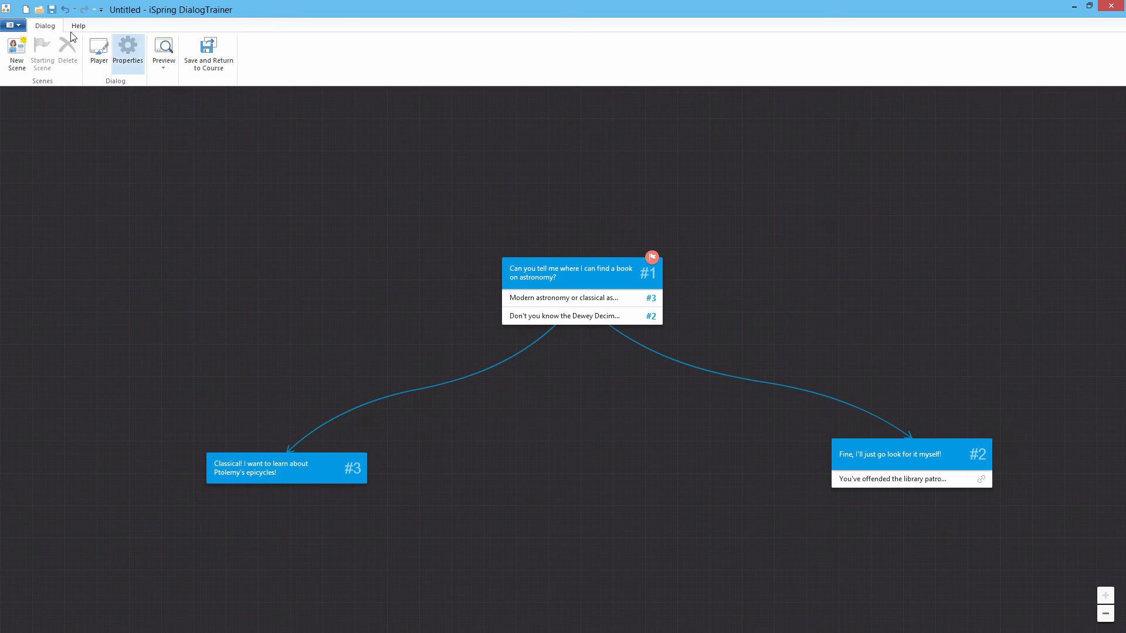
click(9, 24)
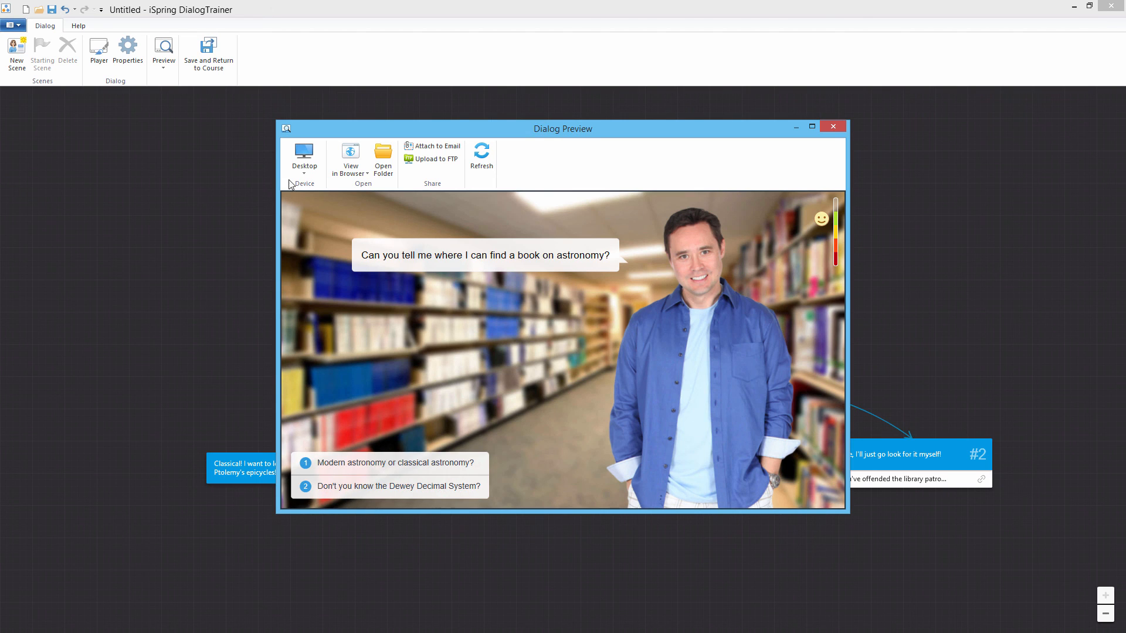
- Show the preview's device choices: Desktop, Tablet and Smartphone
click(304, 158)
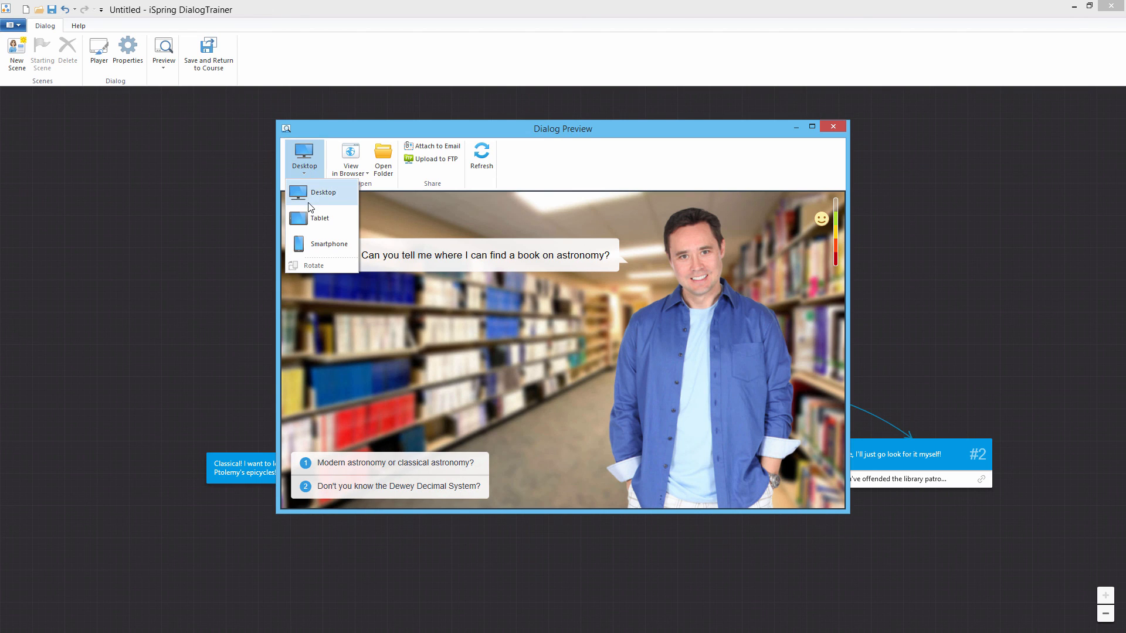
mouse_move(311, 245)
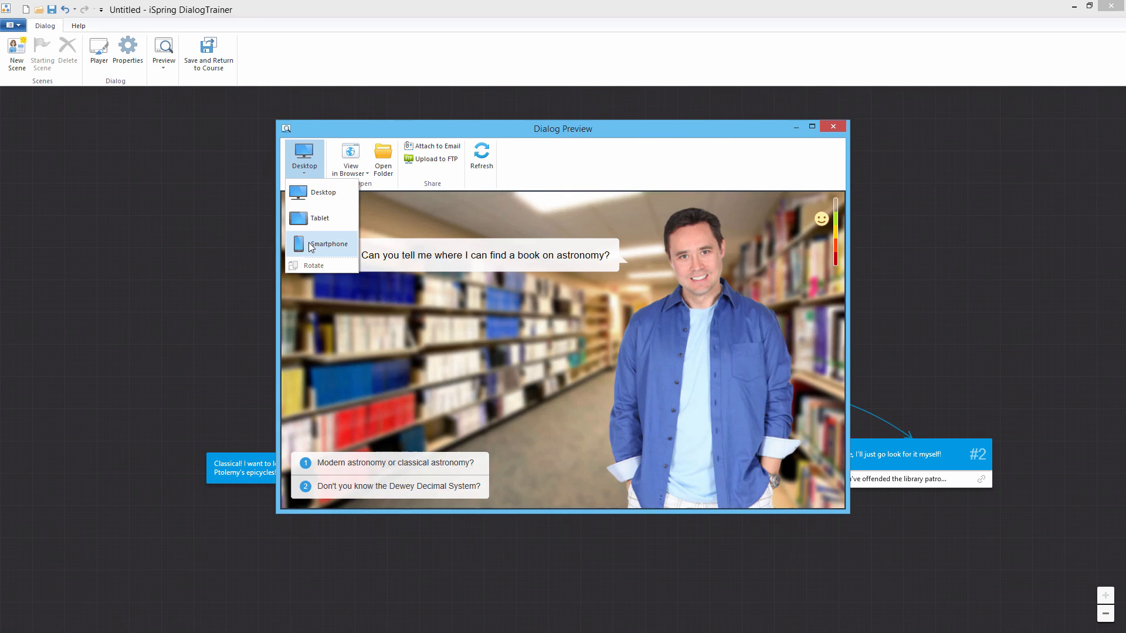